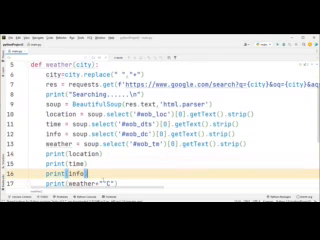
scroll("down", 3)
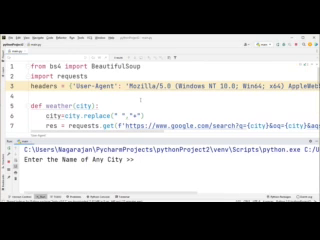
type("M")
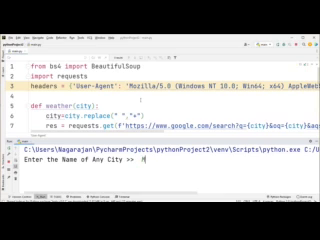
type("um")
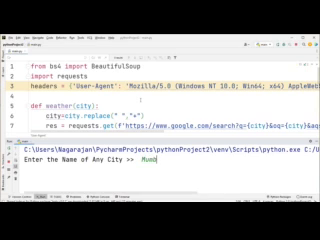
type("bai")
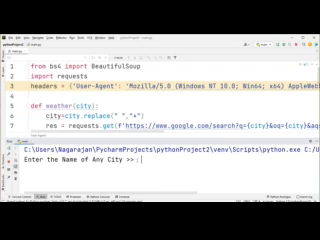
type("D")
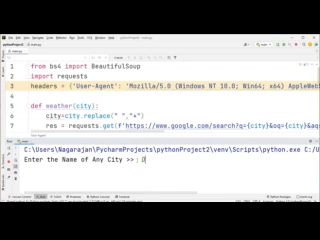